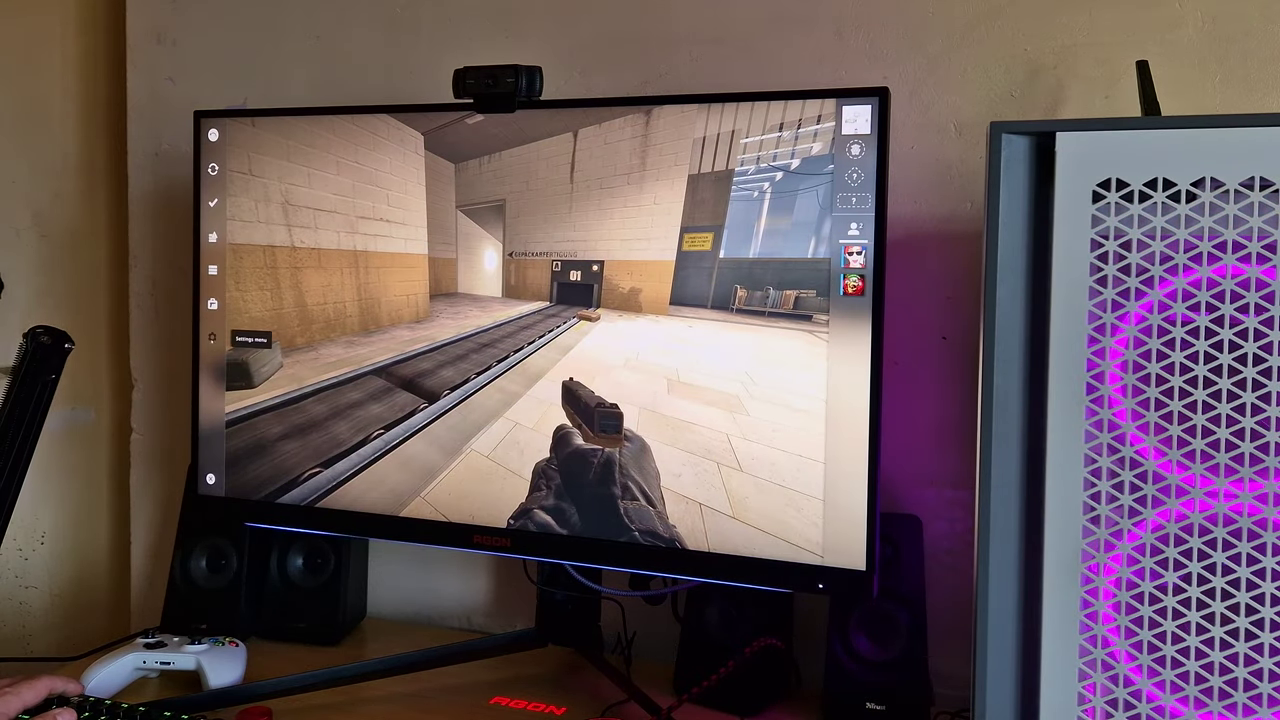
Show the Video settings at 3840x2160 fullscreen, then the Advanced Video options set to High
{"action": "left_click", "coordinate": [212, 338]}
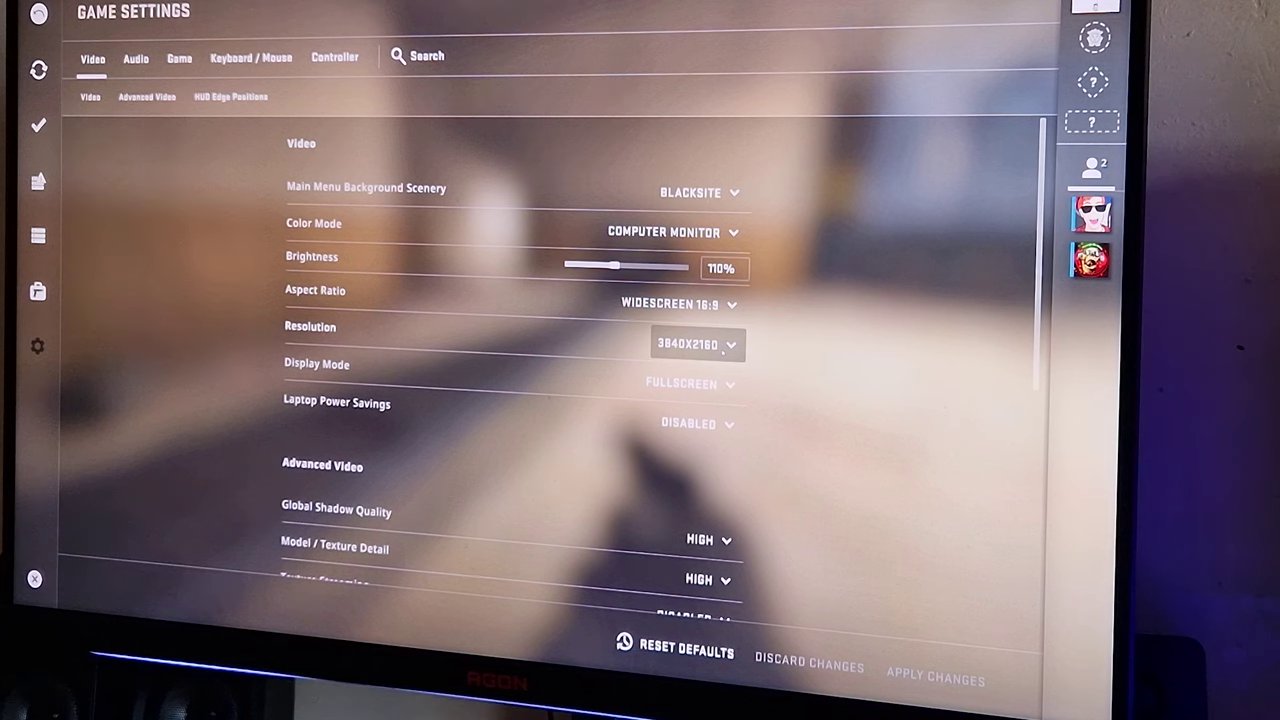
{"action": "scroll", "scroll_direction": "down", "scroll_amount": 3}
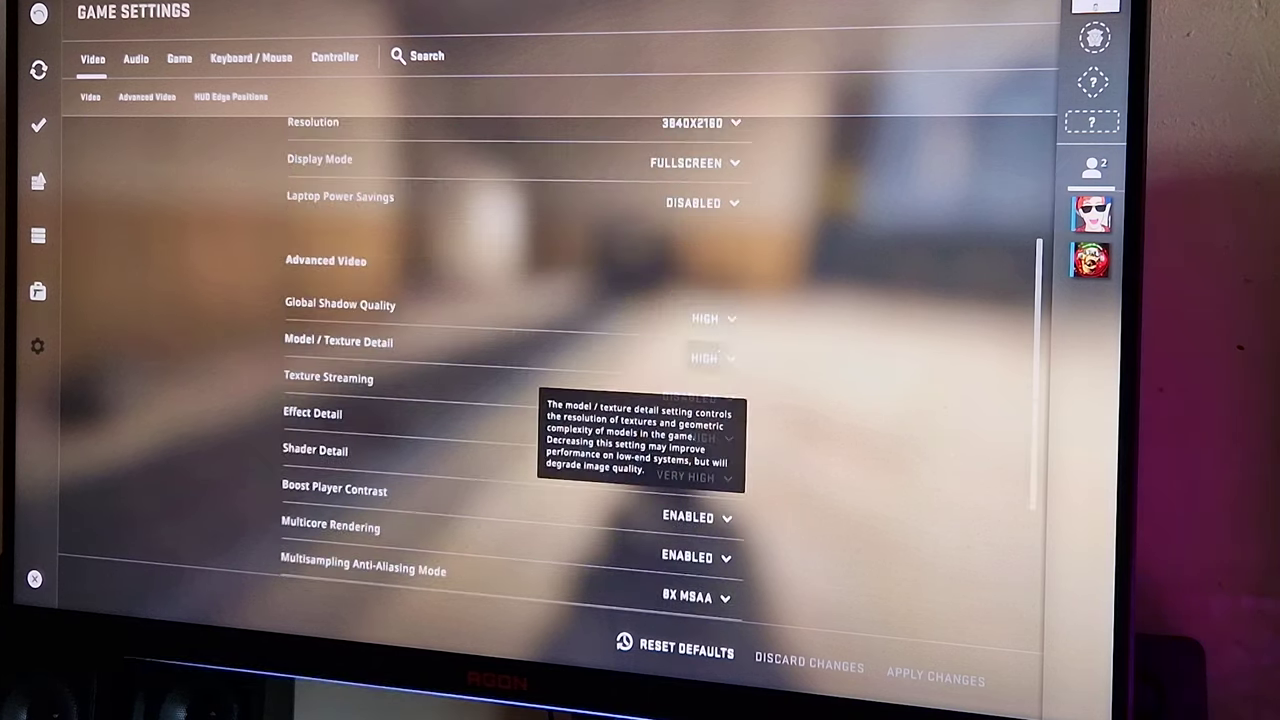